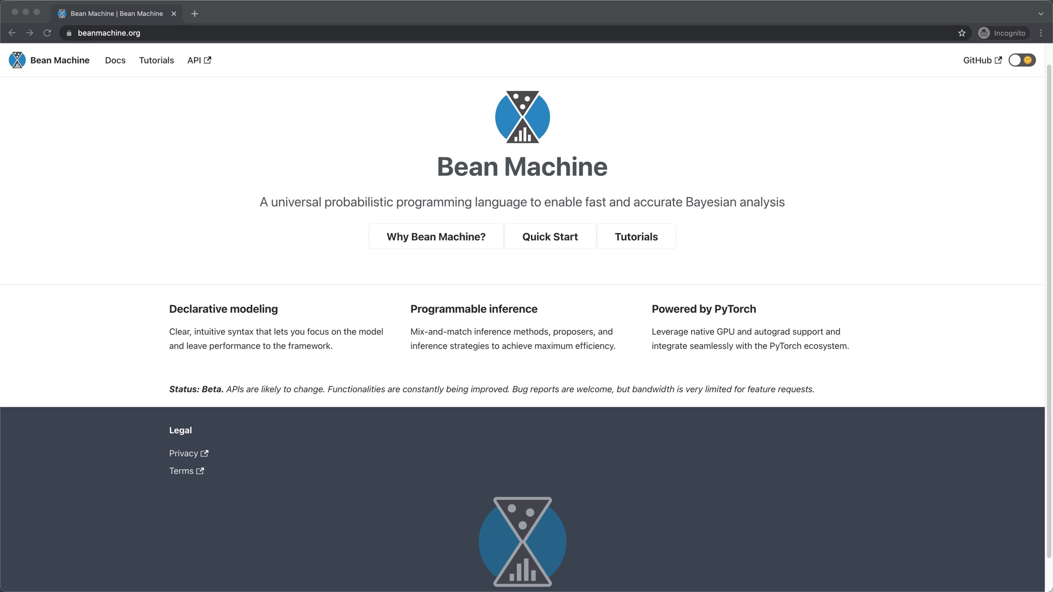
View 'Why Bean Machine?', the Tutorials list, and the Coin Flipping notebook on GitHub
click(435, 236)
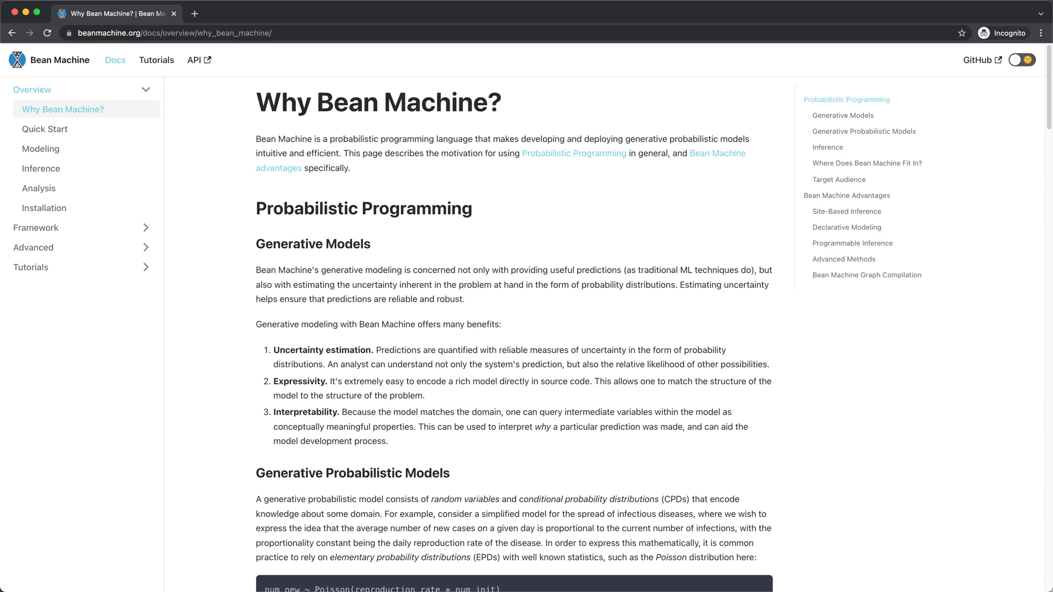
click(156, 59)
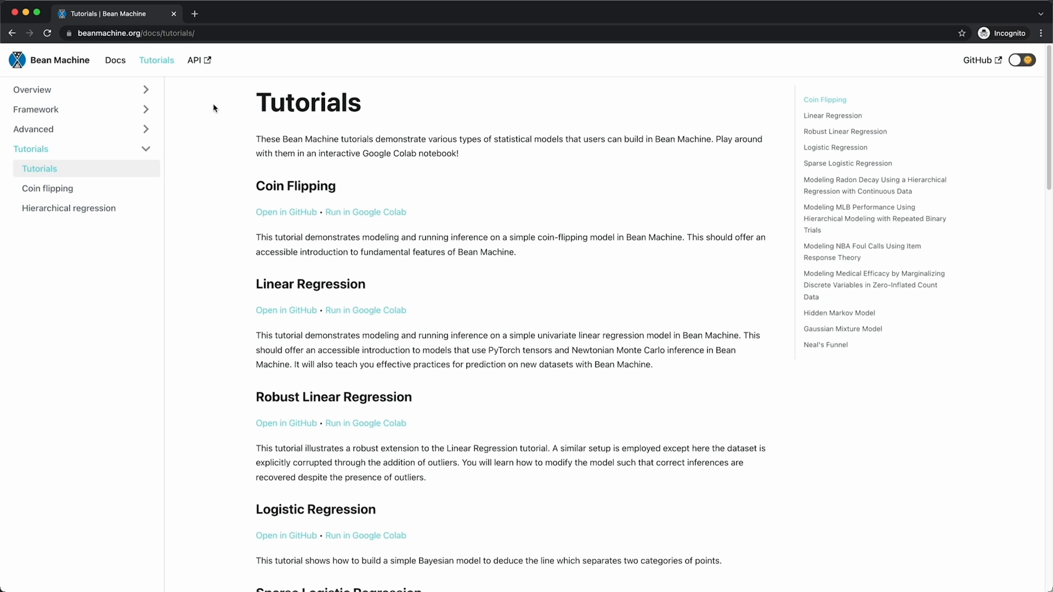
mouse_move(303, 222)
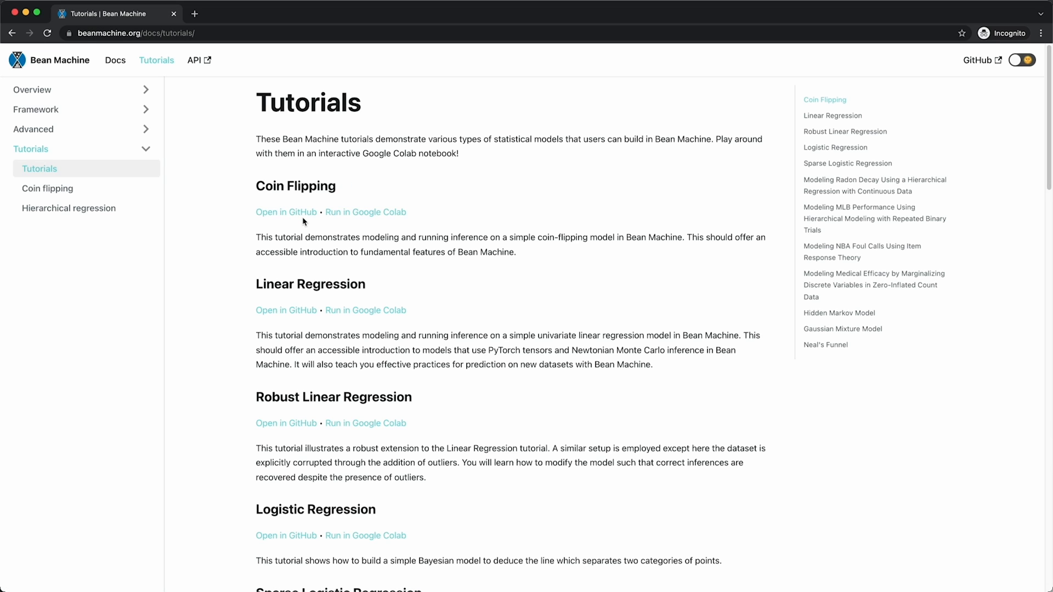
click(286, 212)
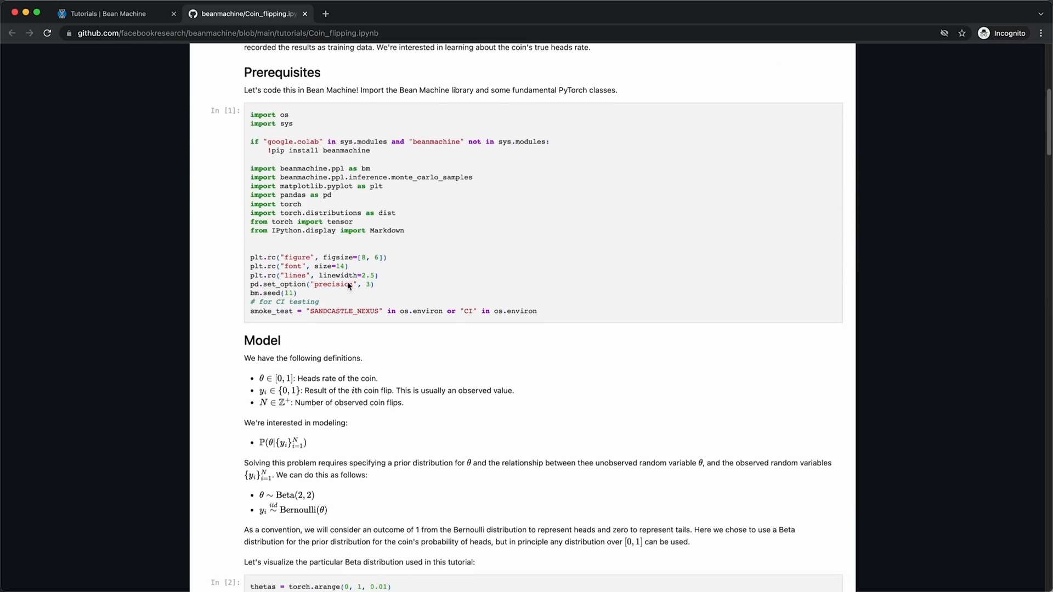
Scroll through the notebook's Model, Data, Inference and Analysis sections down to the results histogram
scroll(down, 3)
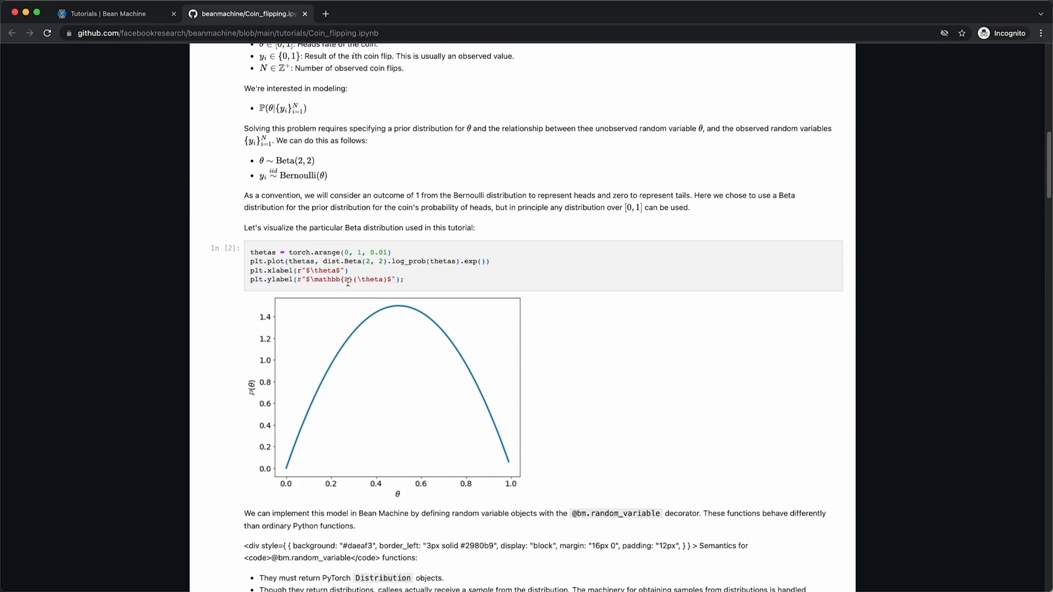
scroll(down, 3)
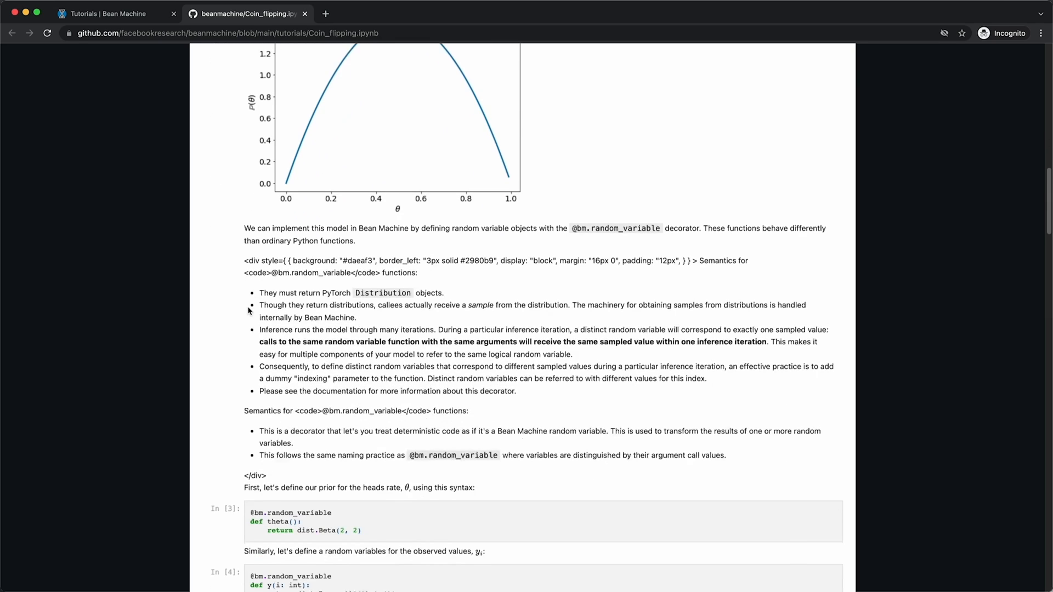
scroll(down, 3)
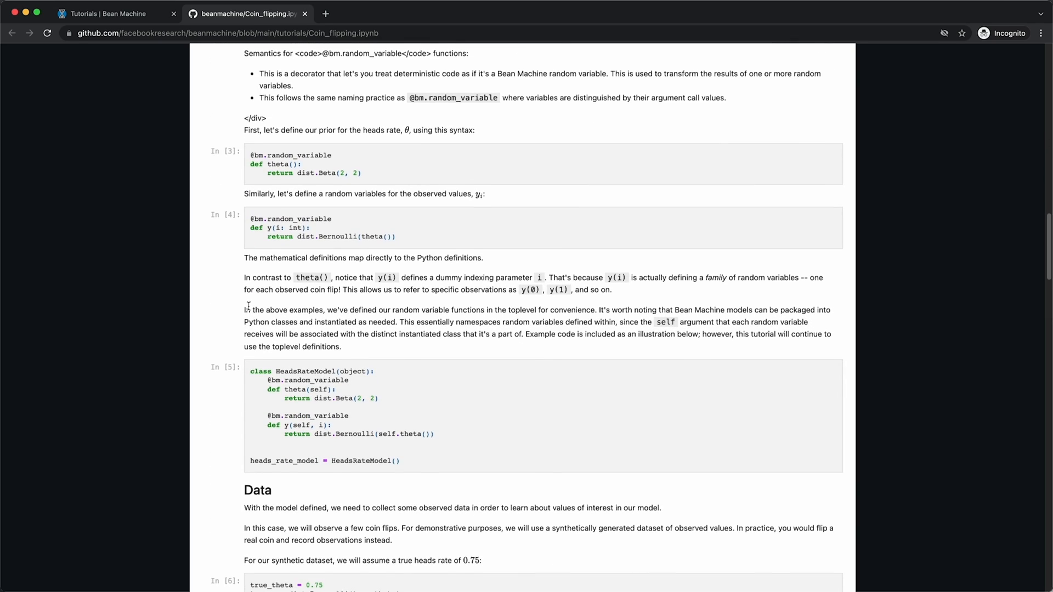
scroll(down, 3)
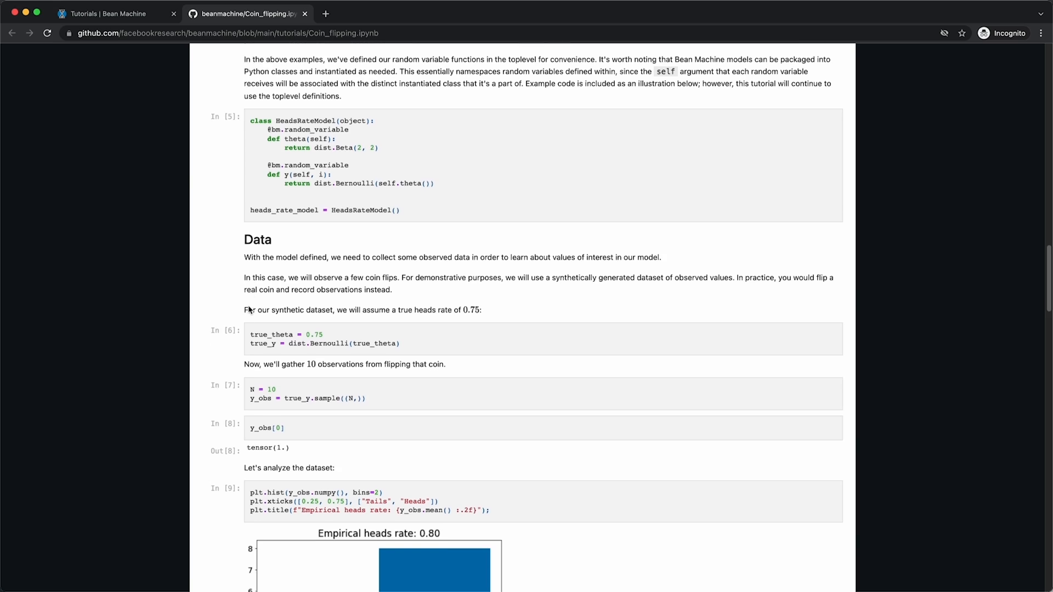
scroll(down, 3)
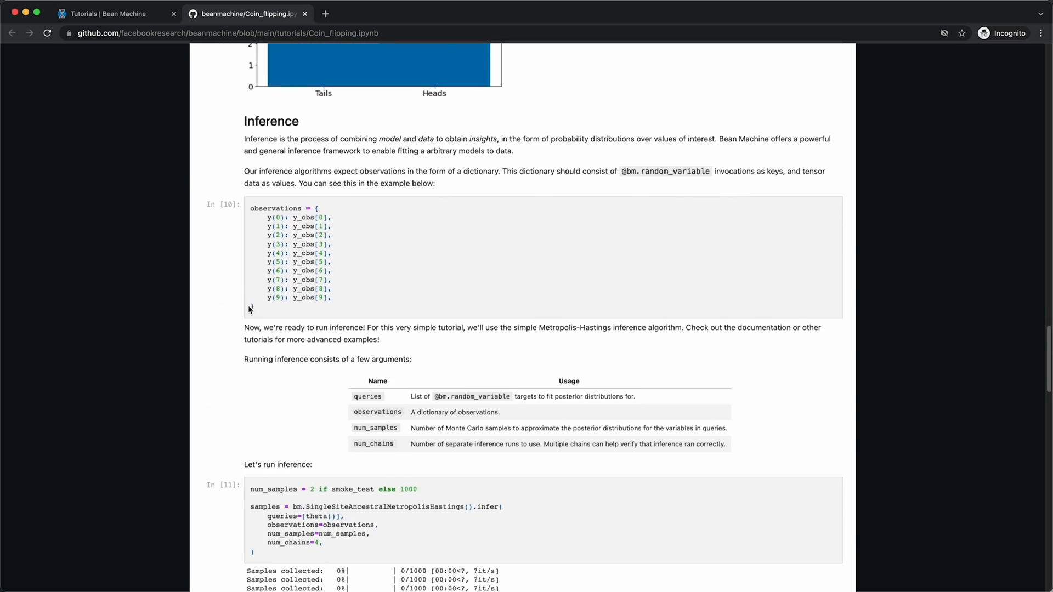
scroll(down, 3)
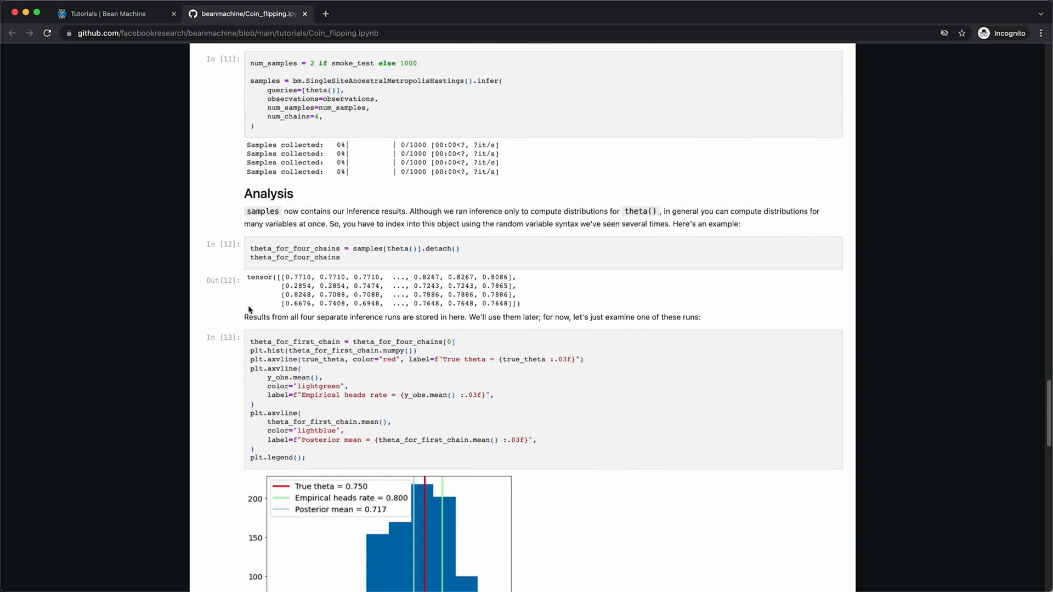
scroll(down, 3)
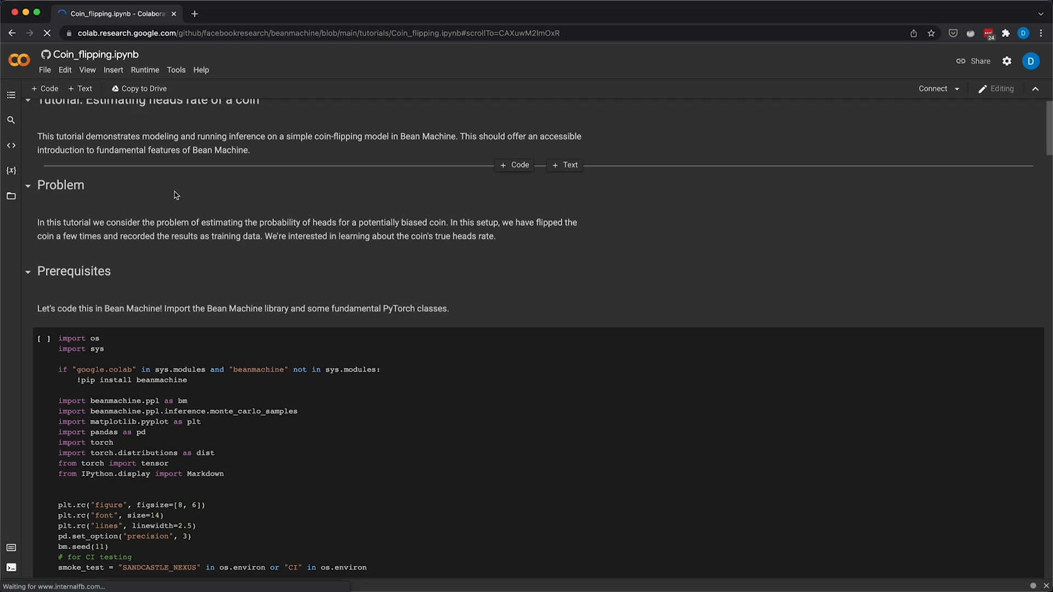
Run the Prerequisites cell so pip installs Bean Machine and its dependencies
scroll(down, 3)
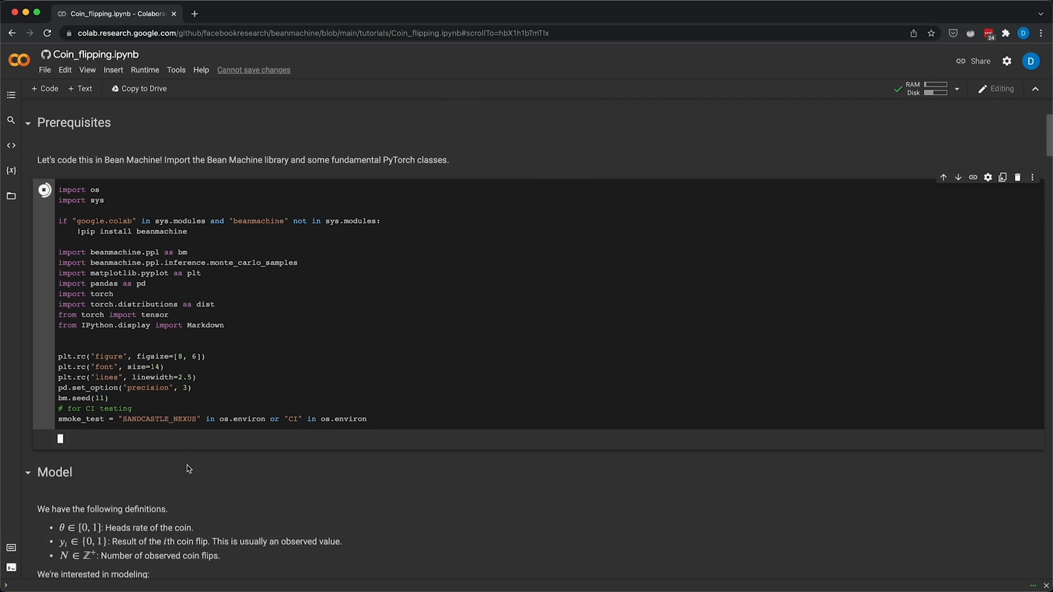
click(44, 190)
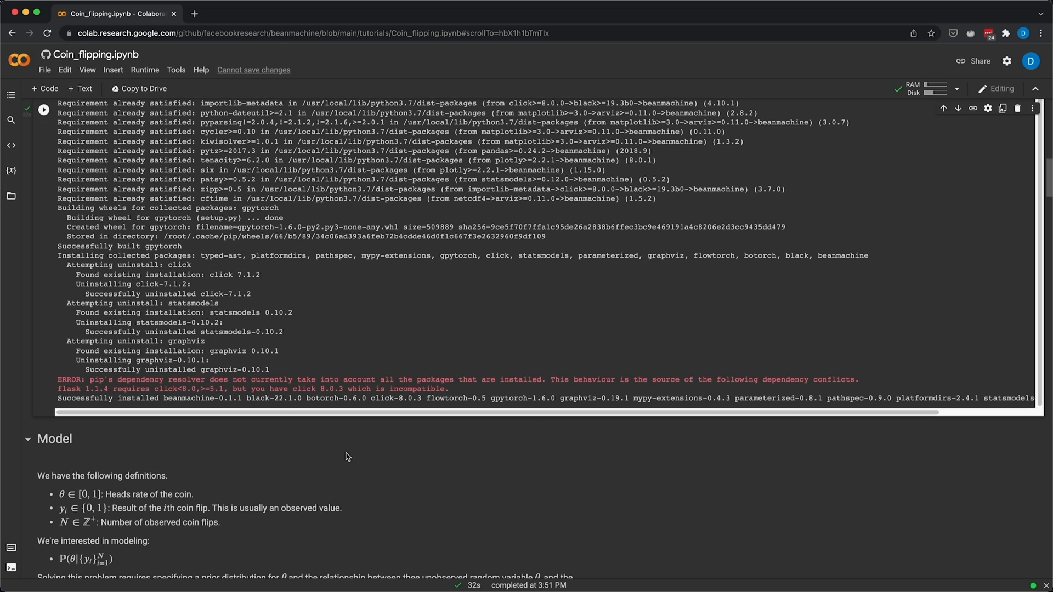
scroll(down, 3)
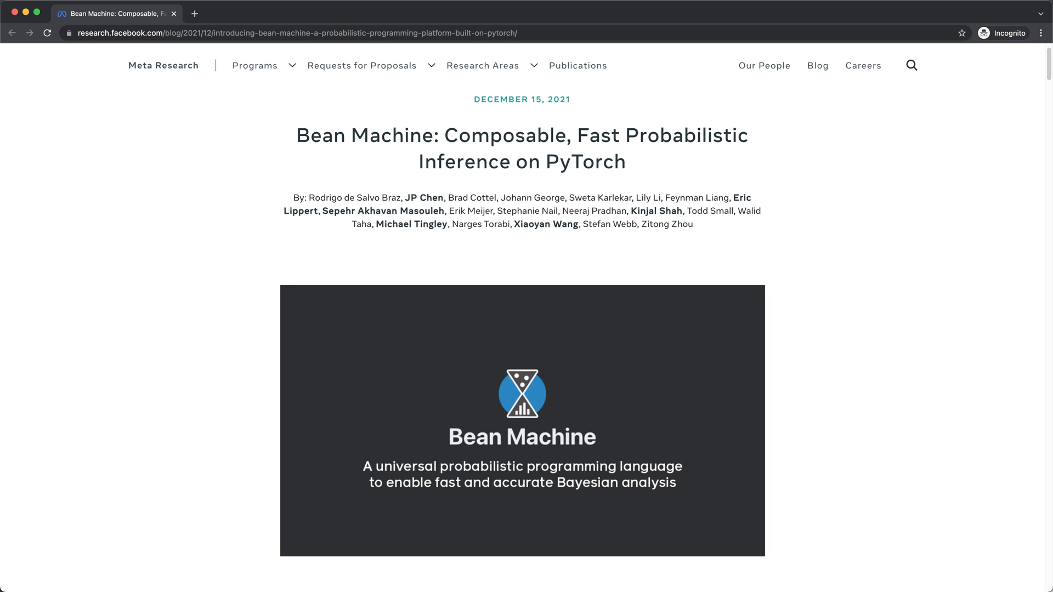
View the blog post 'Bean Machine: Composable, Fast Probabilistic Inference on PyTorch'
click(247, 13)
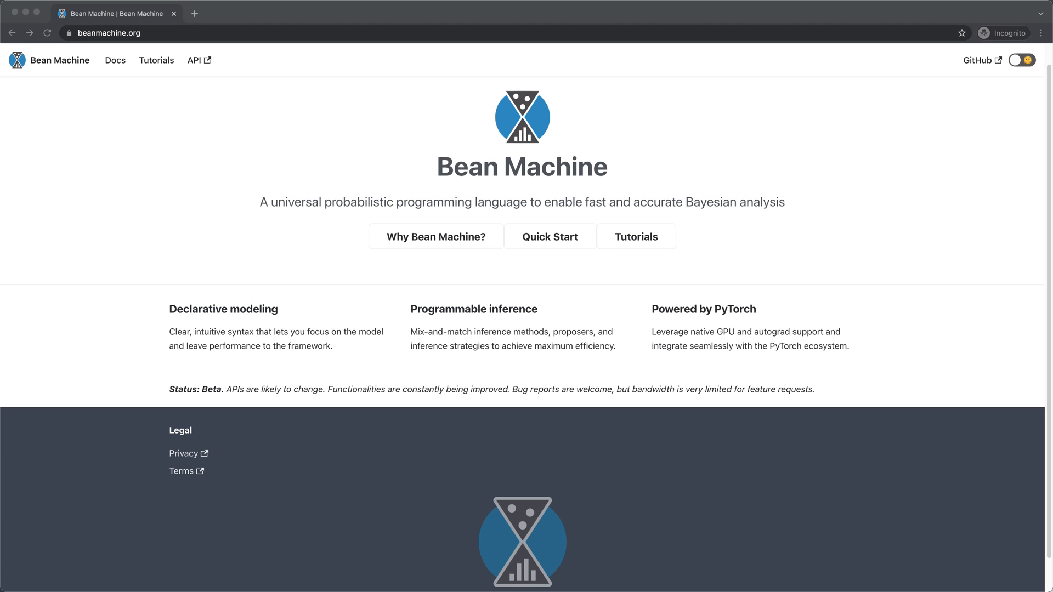
View the Quick Start guide, the Tutorials list, and launch Coin Flipping in Google Colab
click(549, 237)
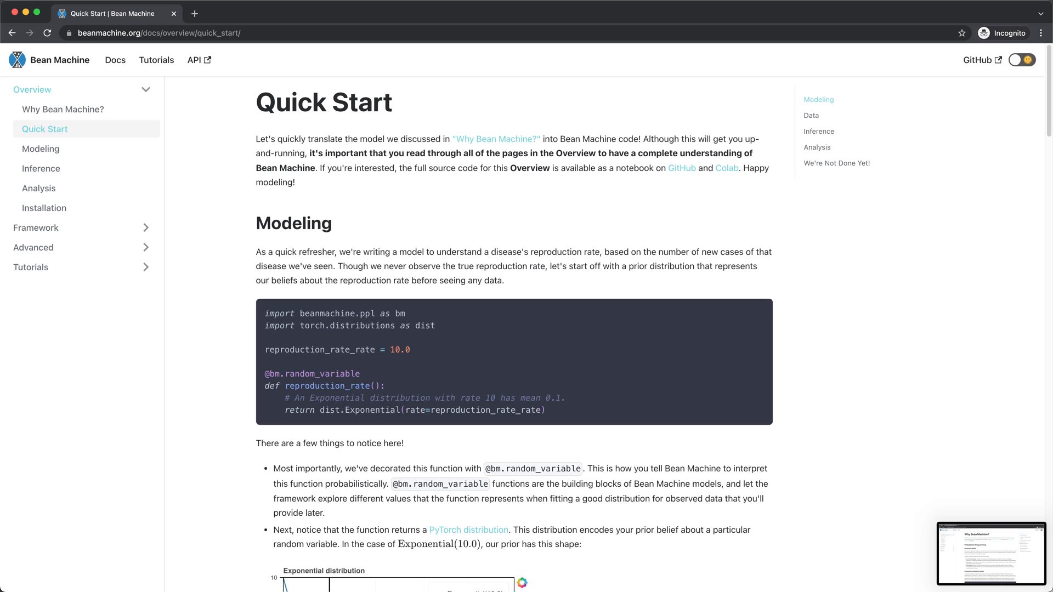
click(155, 59)
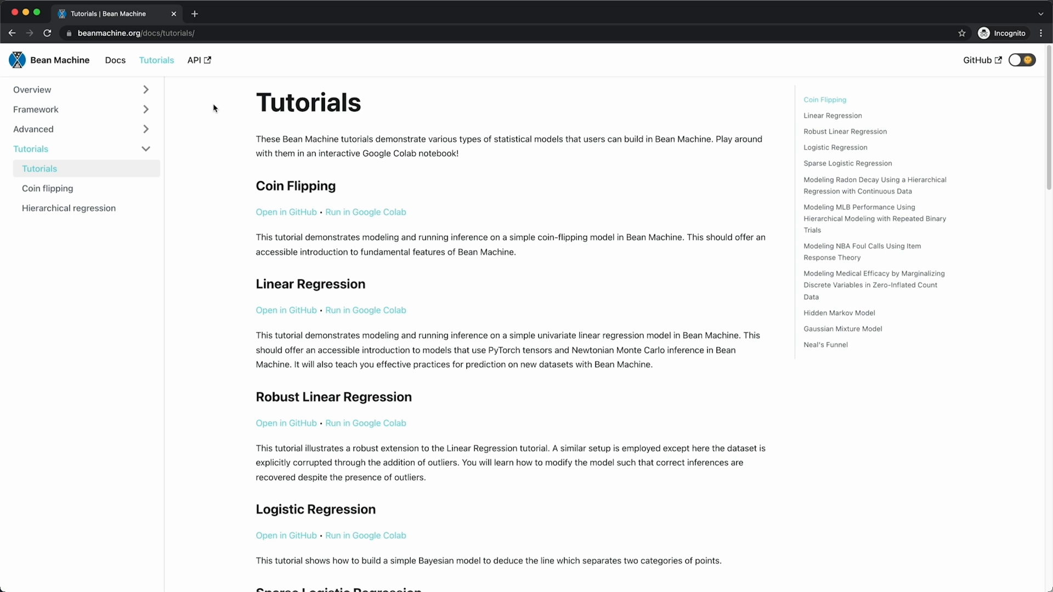
click(365, 212)
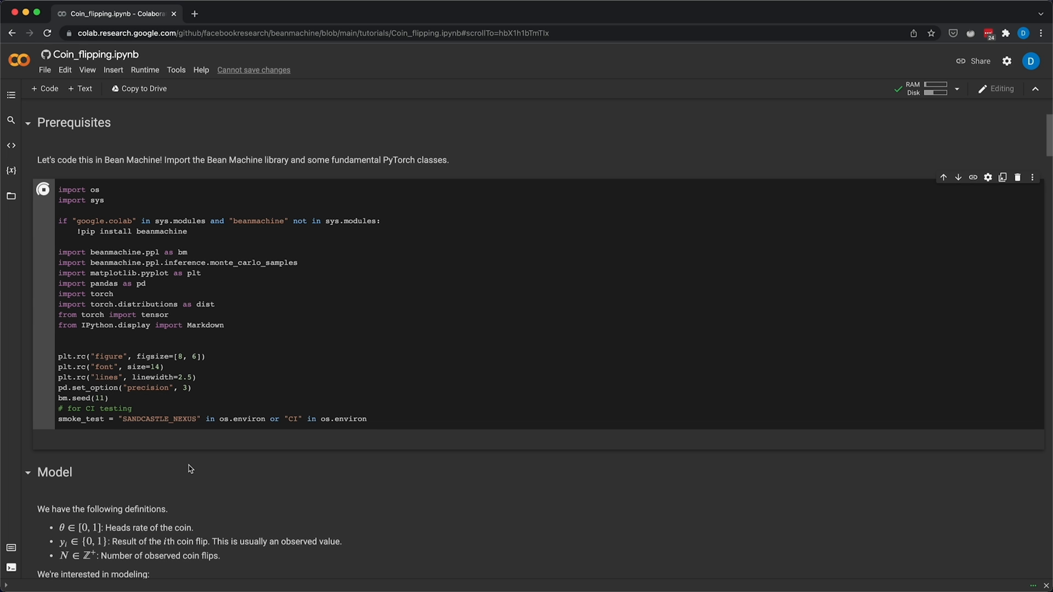